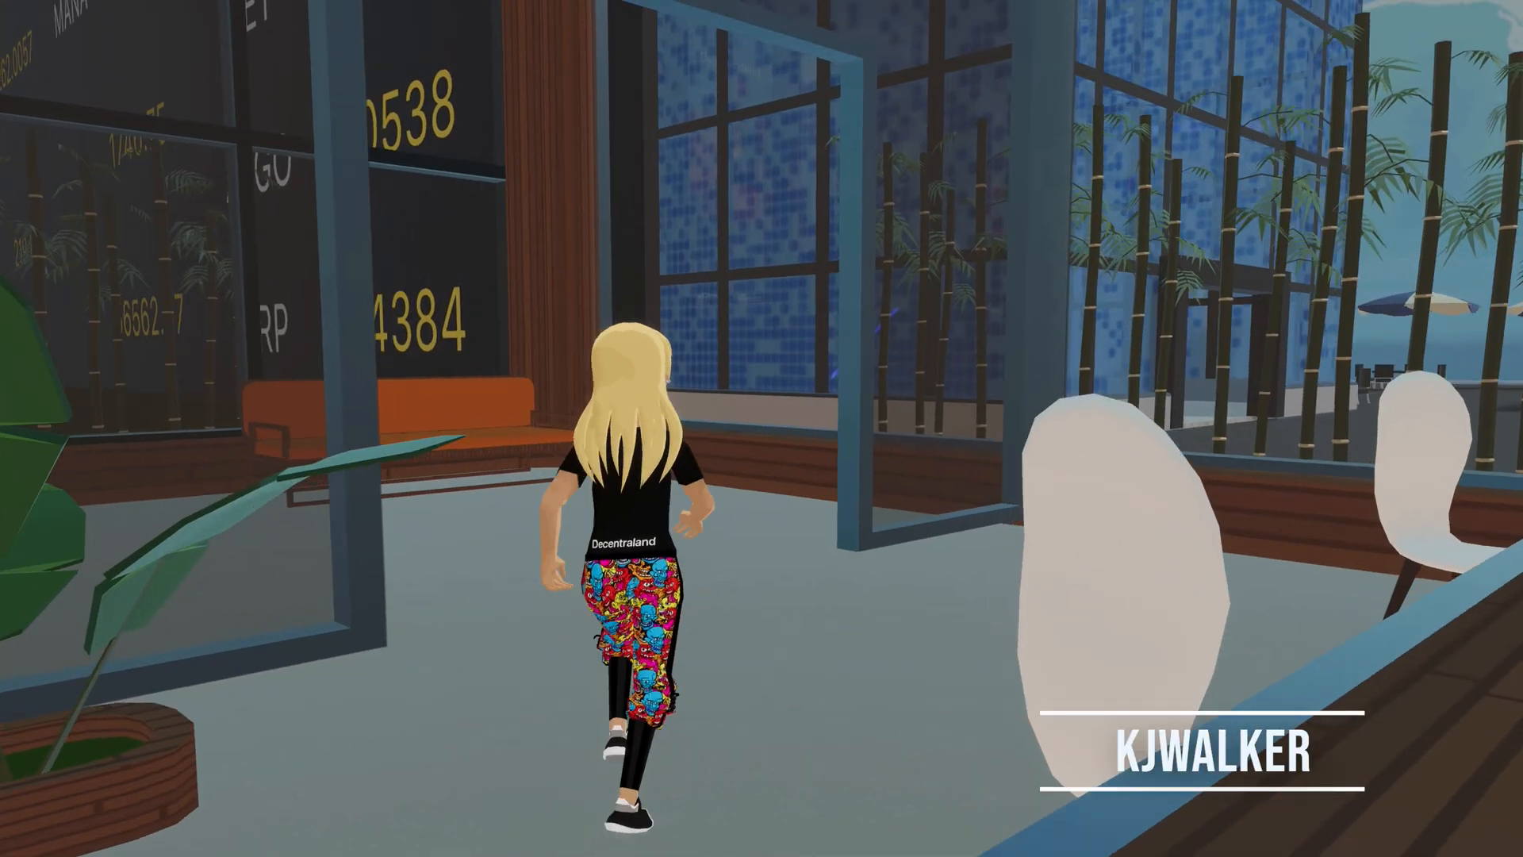
Step: Run the avatar forward out of the glass lounge and down the brick corridor
key("w")
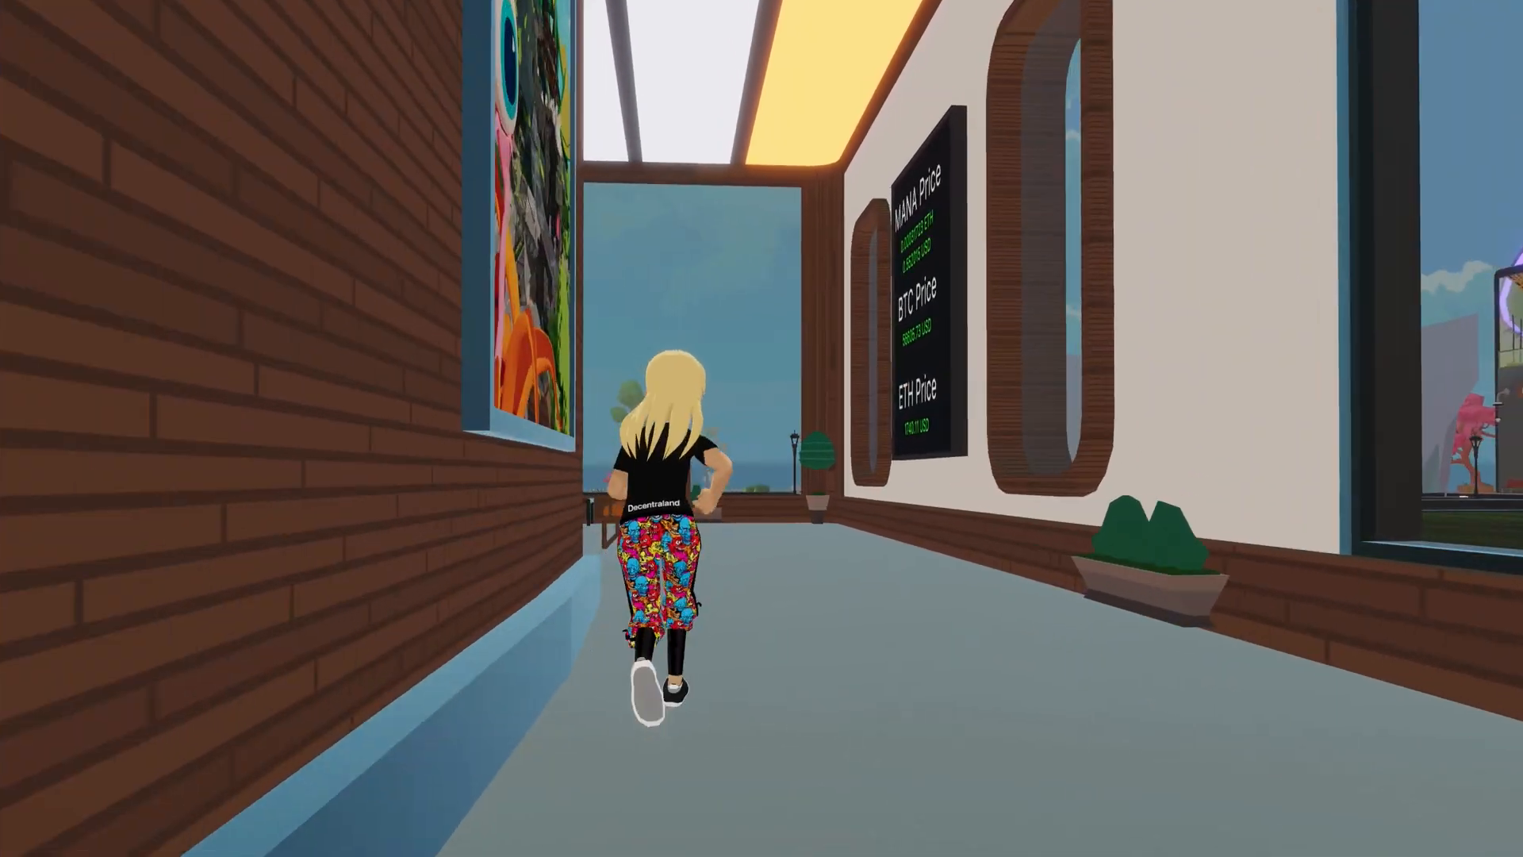
key("w")
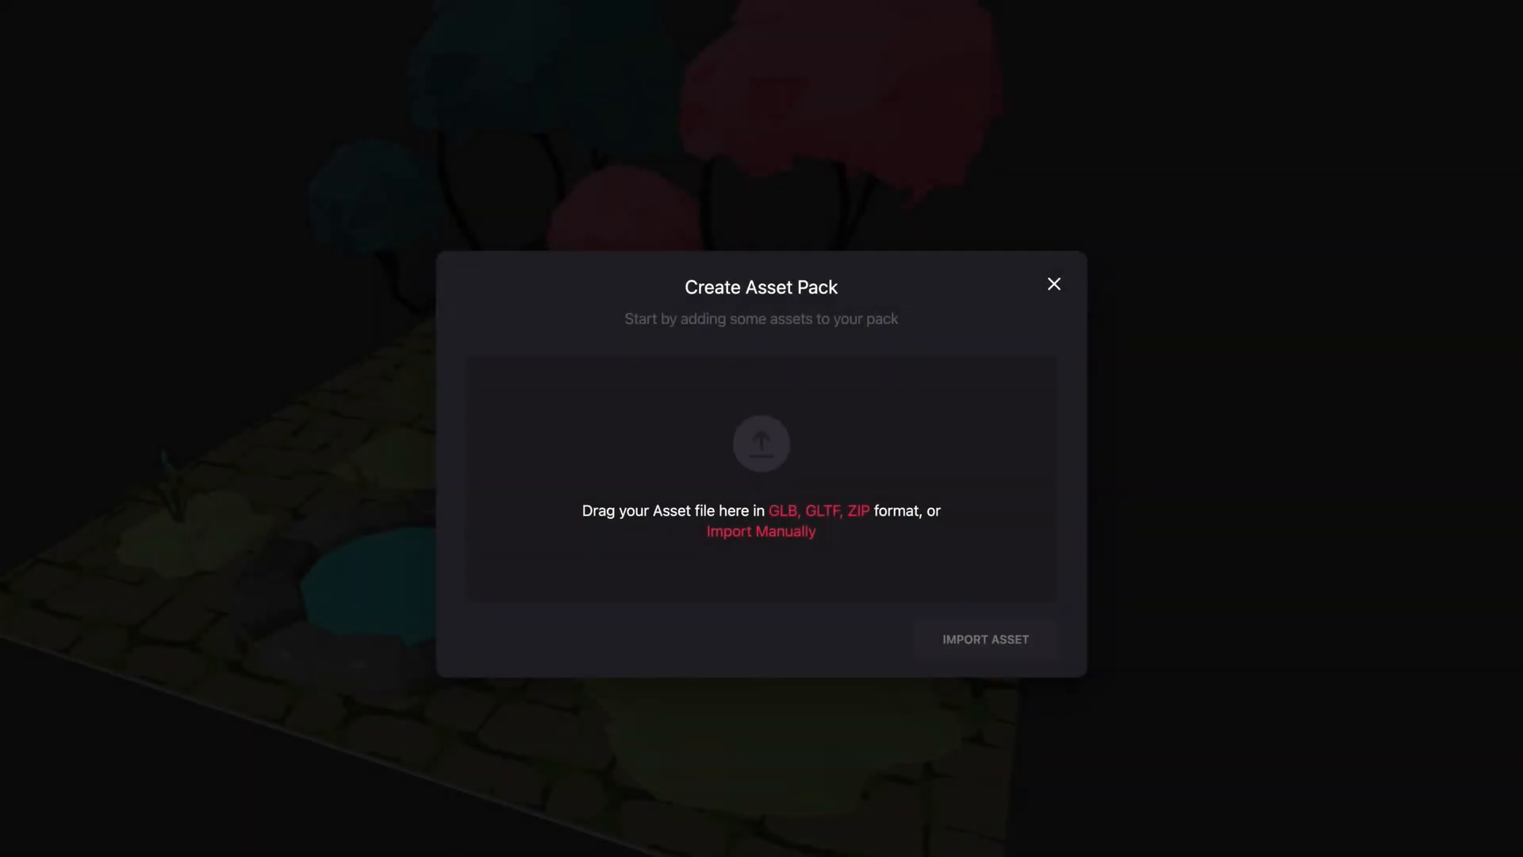
left_click(1052, 282)
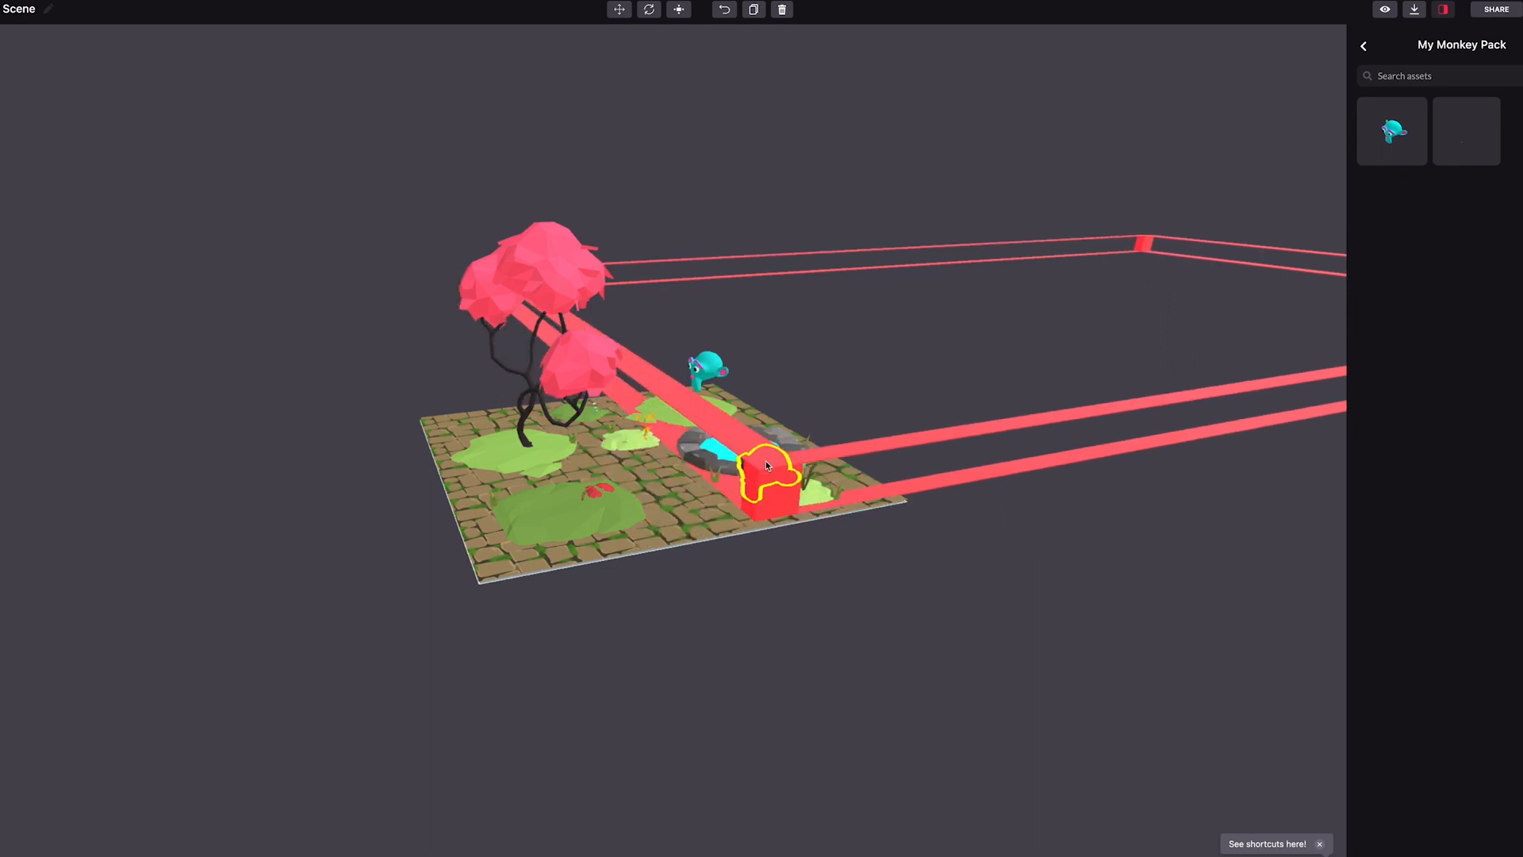
Step: Drop the teal monkey from My Monkey Pack onto the paved plot
left_click(1363, 46)
type("My")
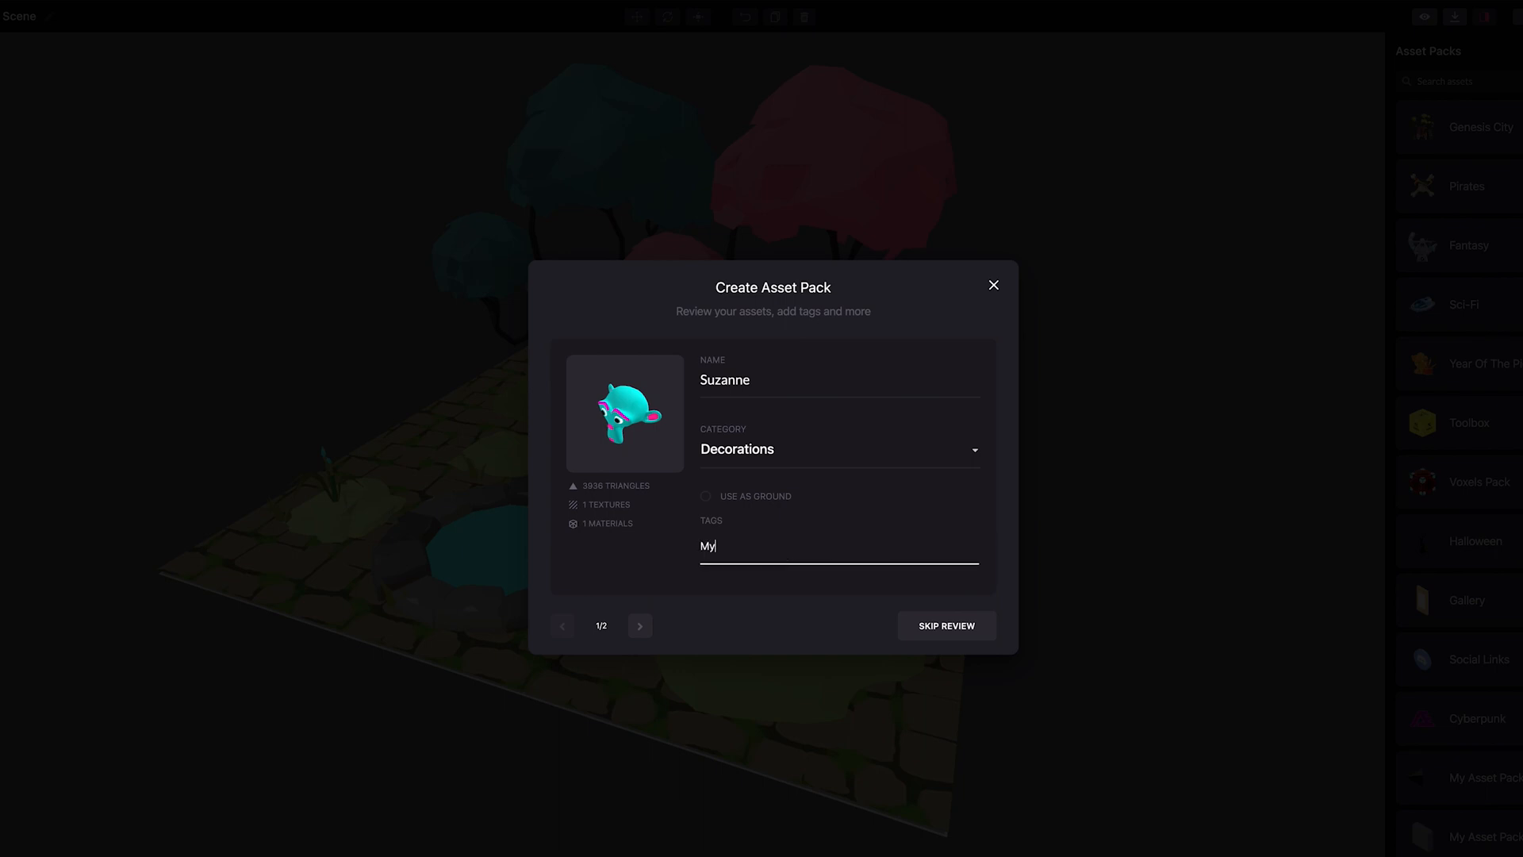
Step: Add a tag to the Suzanne asset, keeping the Decorations category
left_click(945, 624)
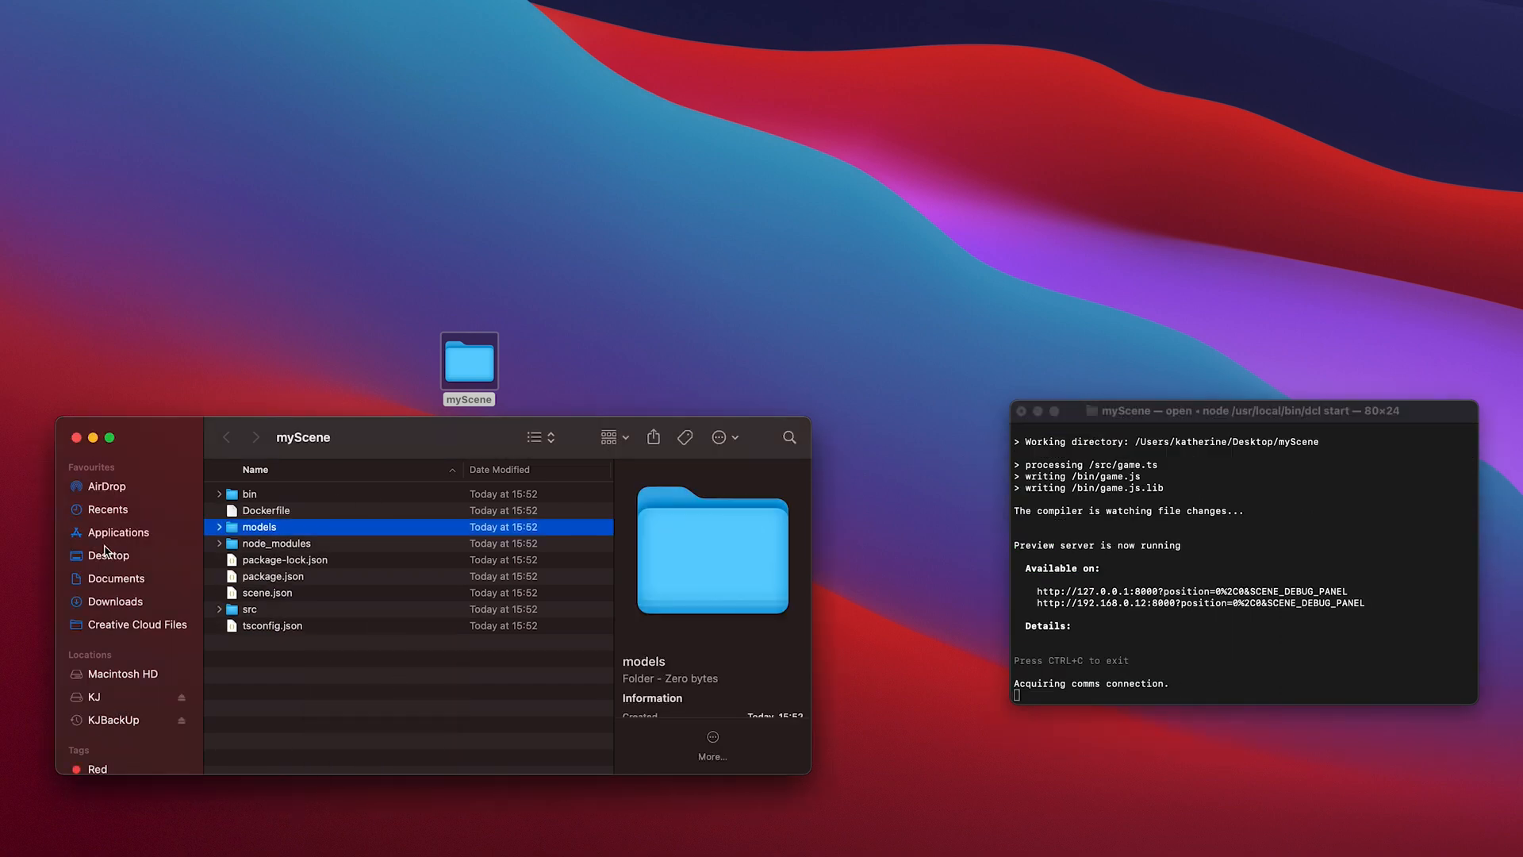
Step: Place Suzanne.glb into myScene/models and show game.ts under src
left_click(274, 641)
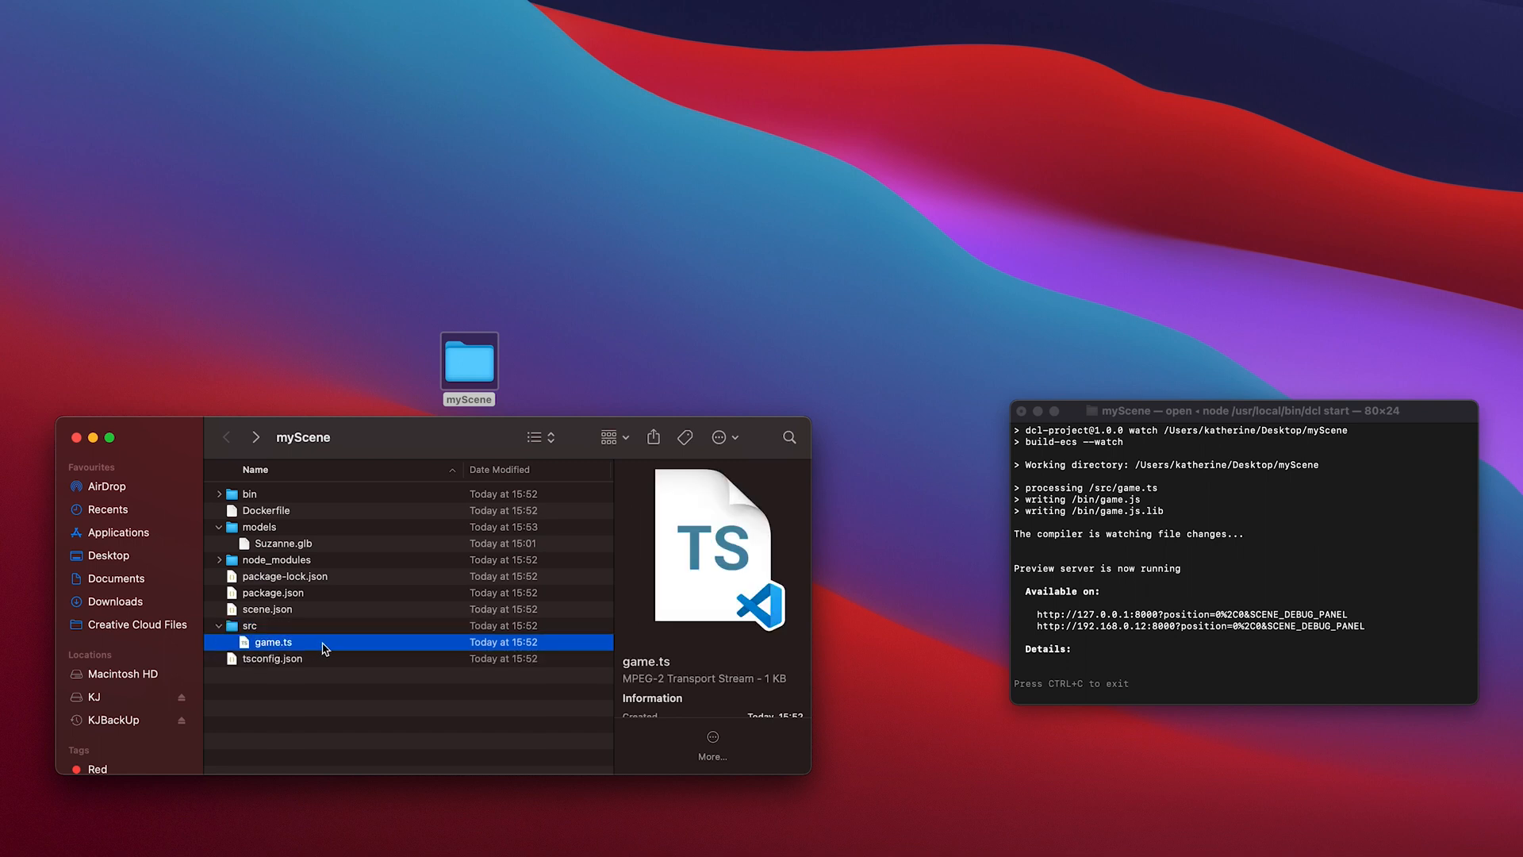